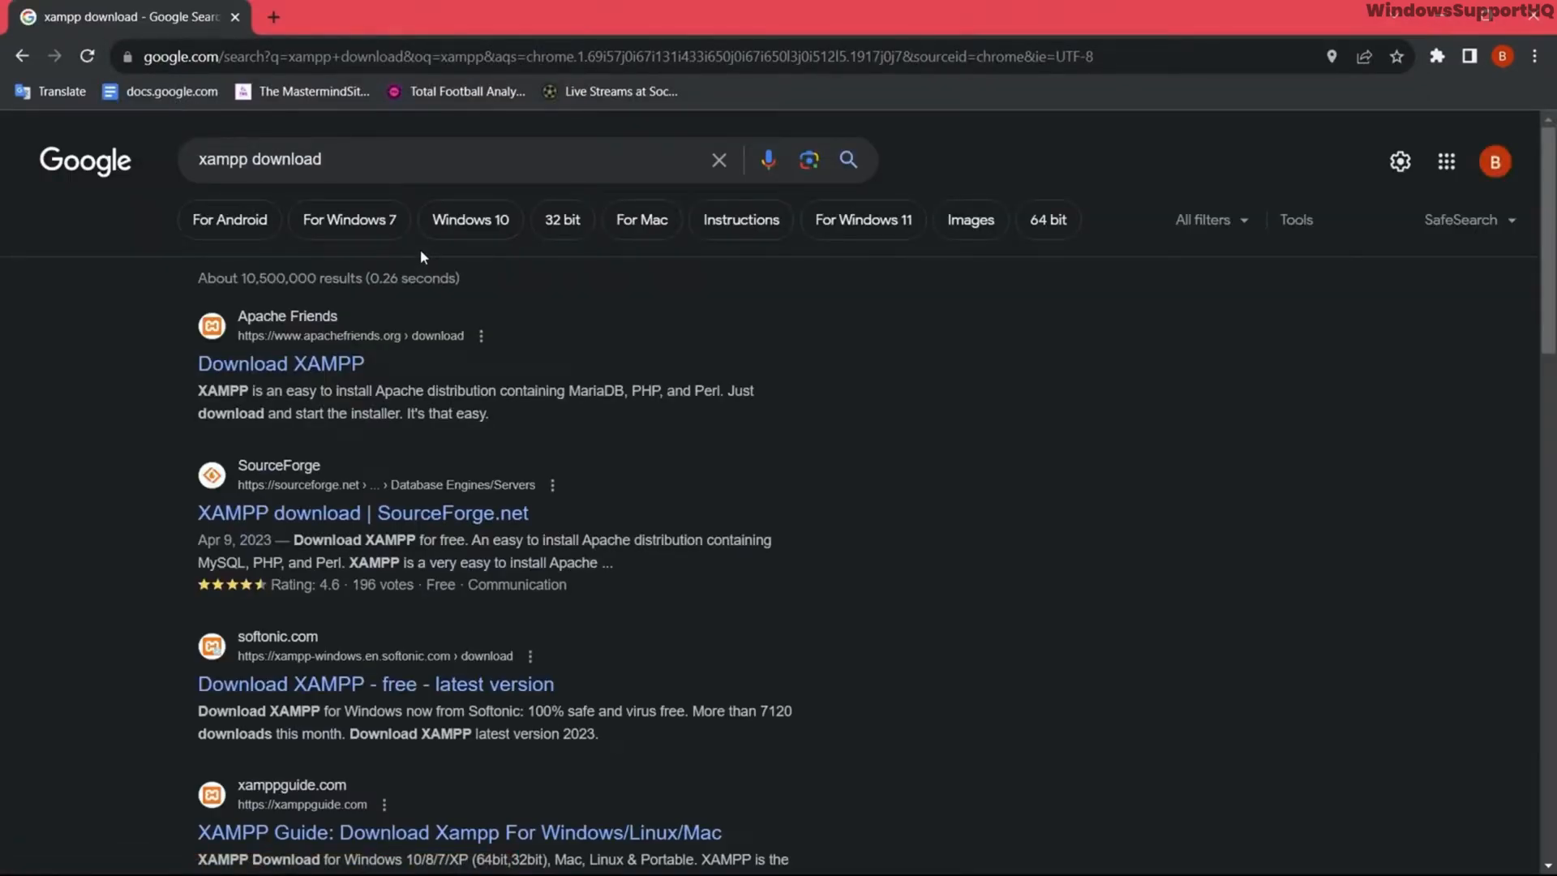
mouse_move(281, 364)
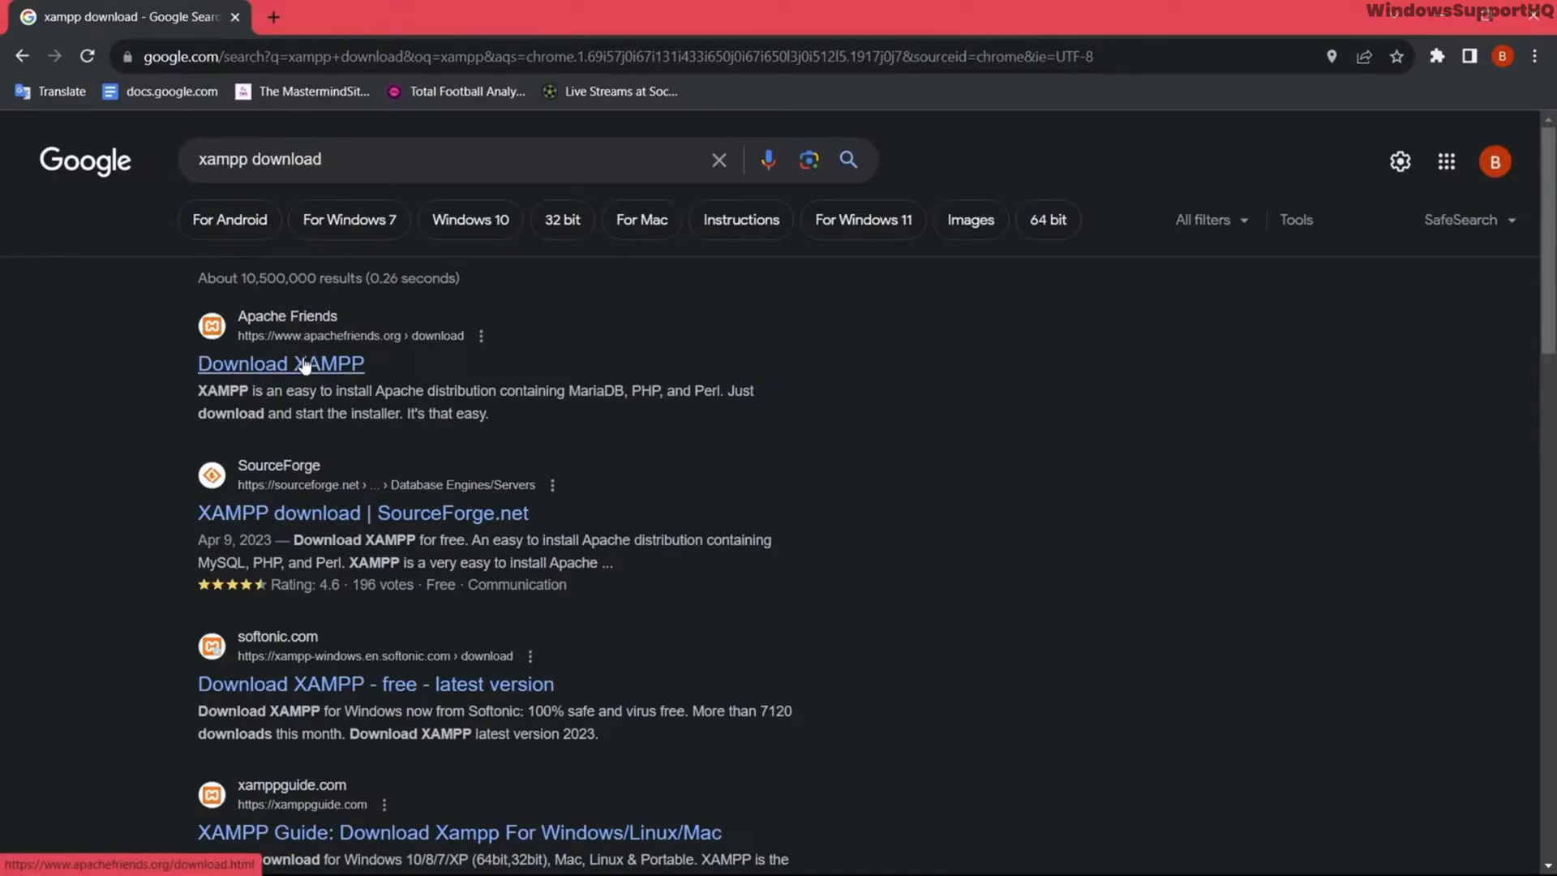
Step: Download the 64-bit XAMPP Windows installer from apachefriends.org and run it from Downloads
left_click(280, 364)
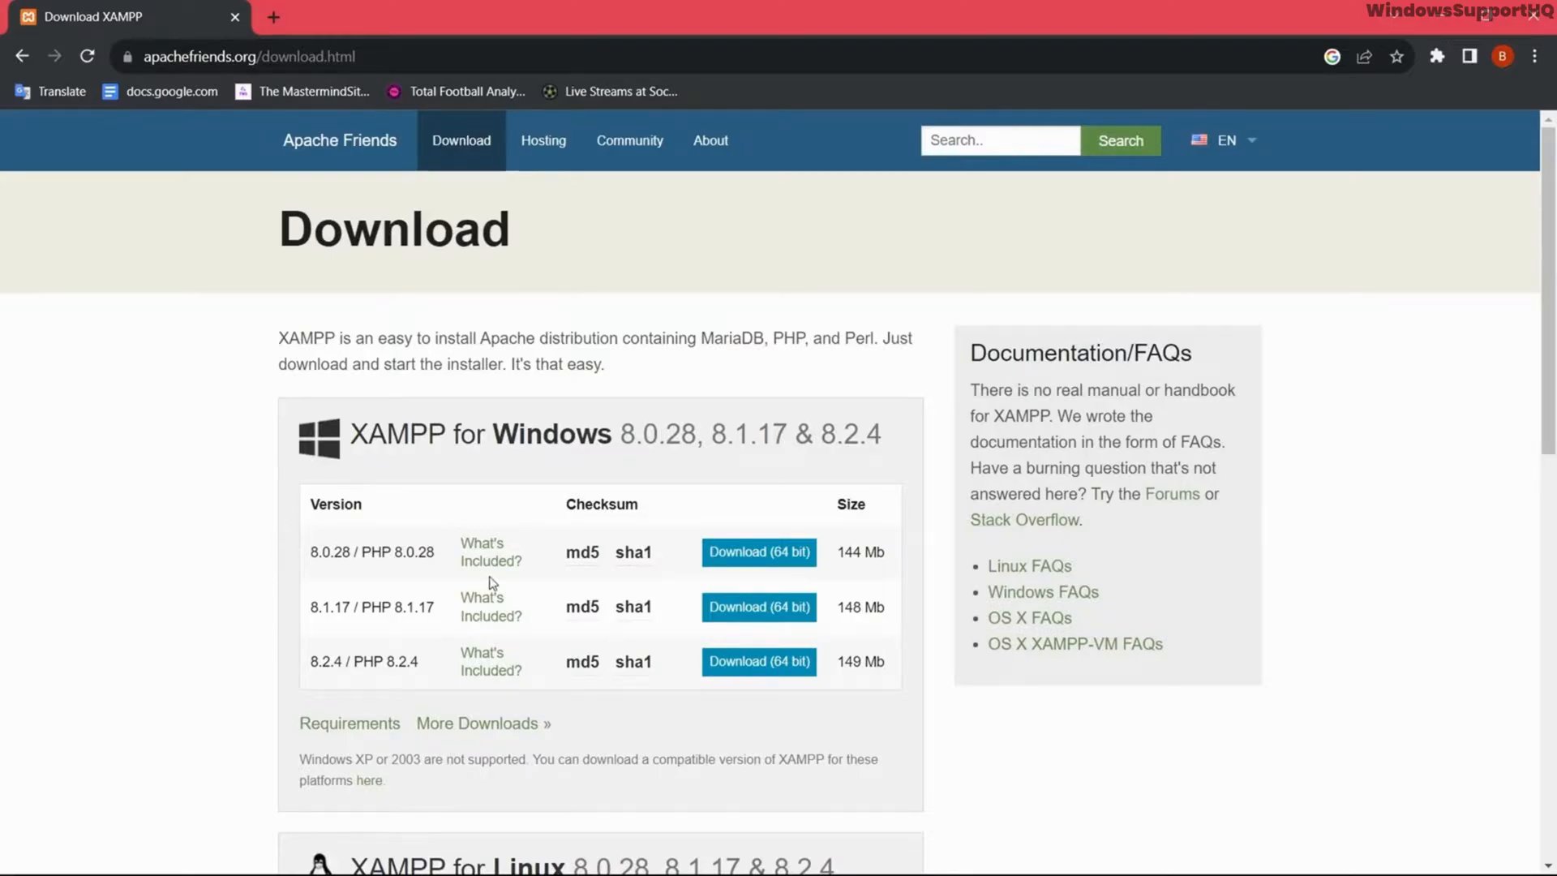
left_click(757, 553)
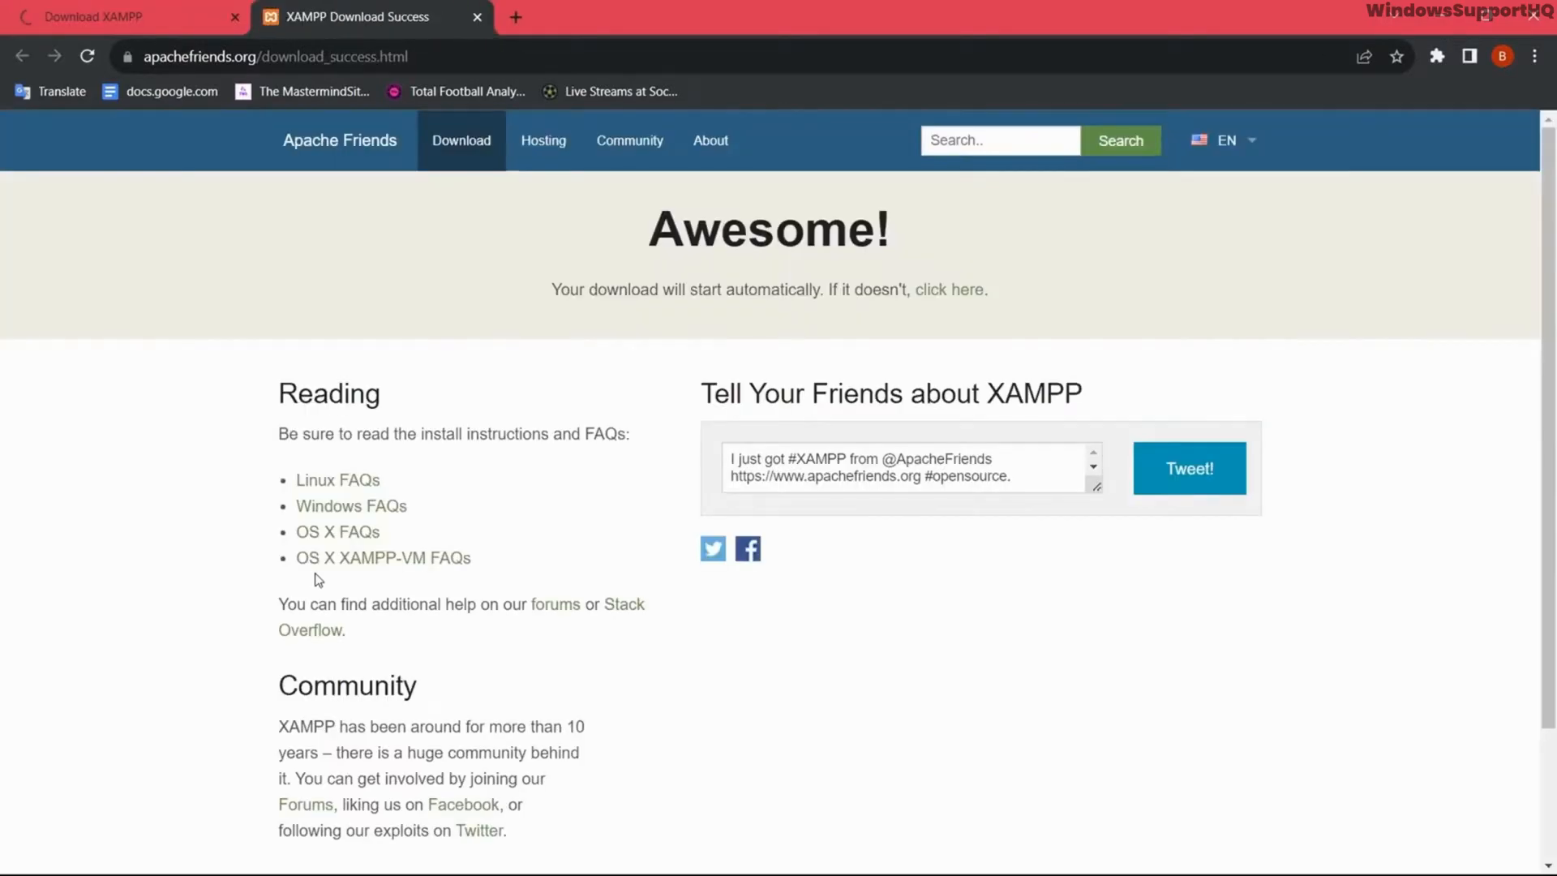
left_click(1437, 56)
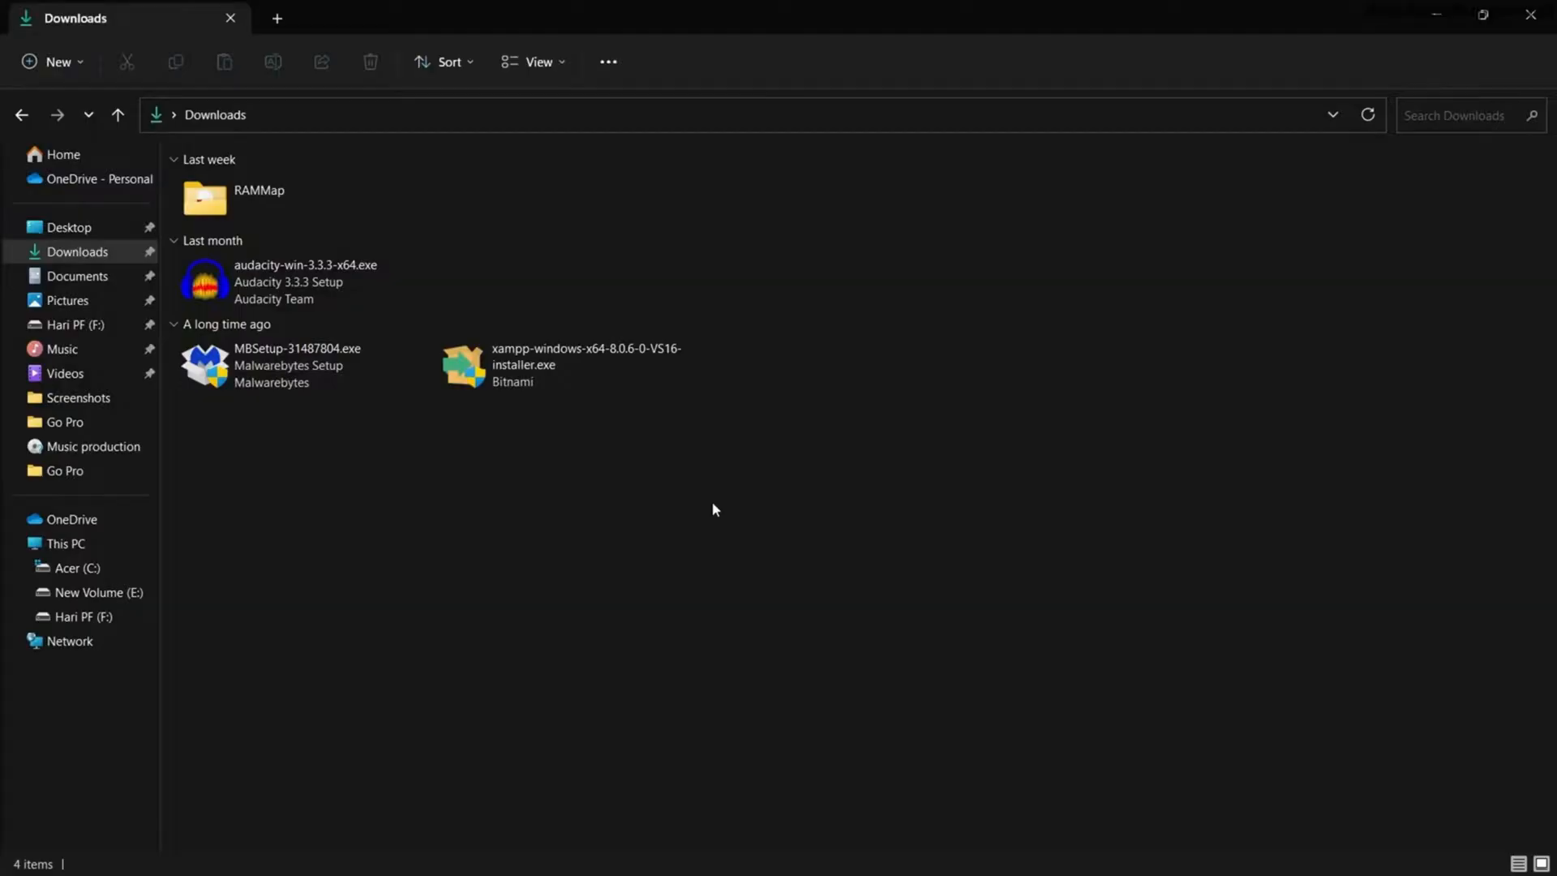
left_click(559, 364)
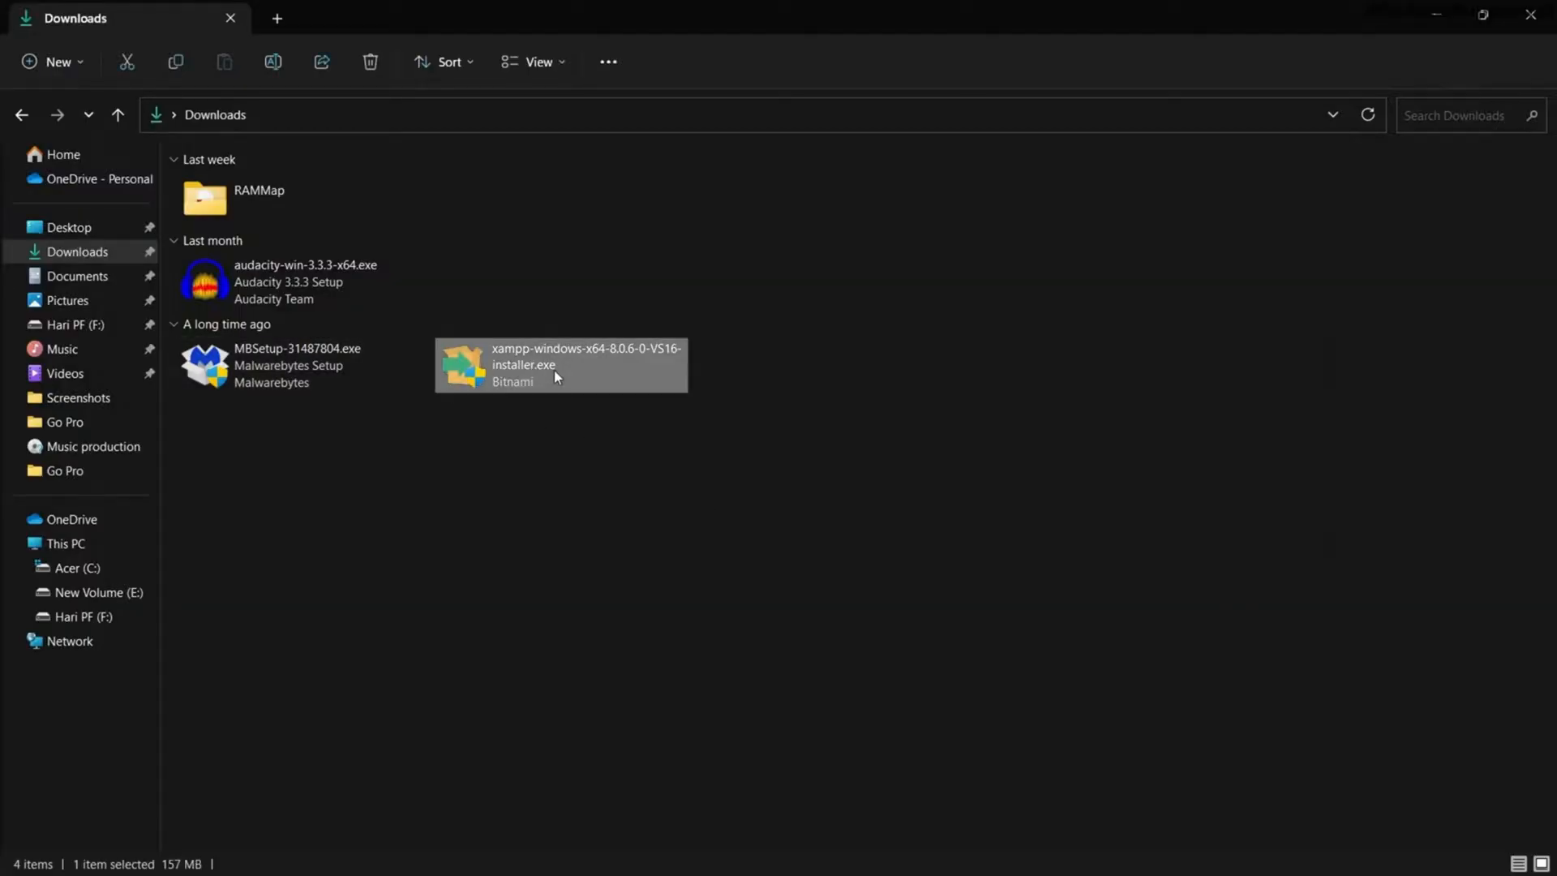
double_click(561, 364)
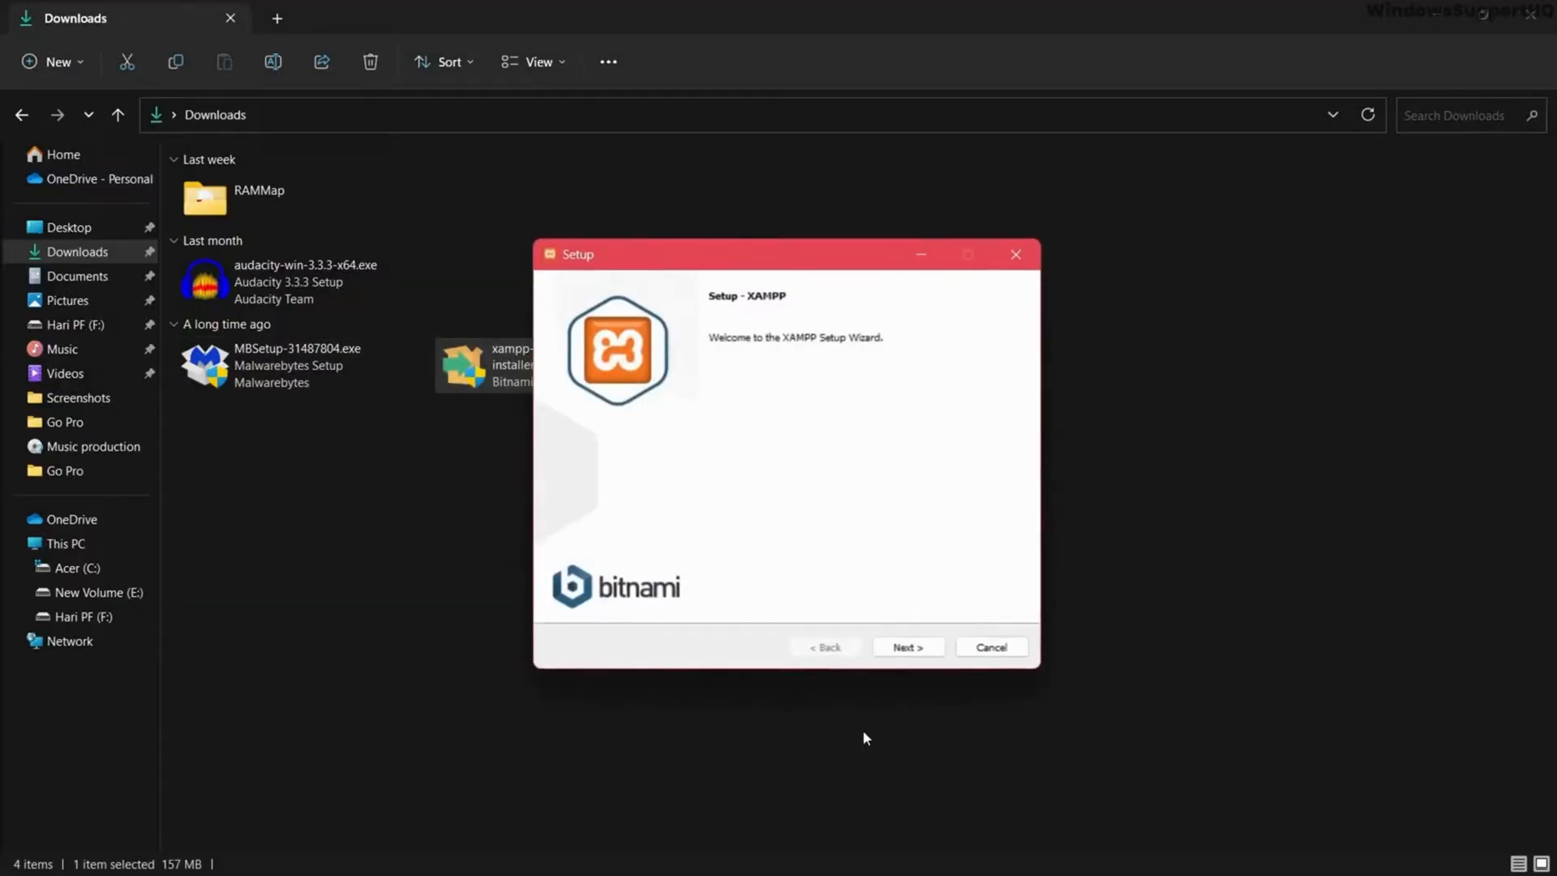
Step: Install XAMPP with default components into C:\xampp, then finish and launch the Control Panel
left_click(906, 646)
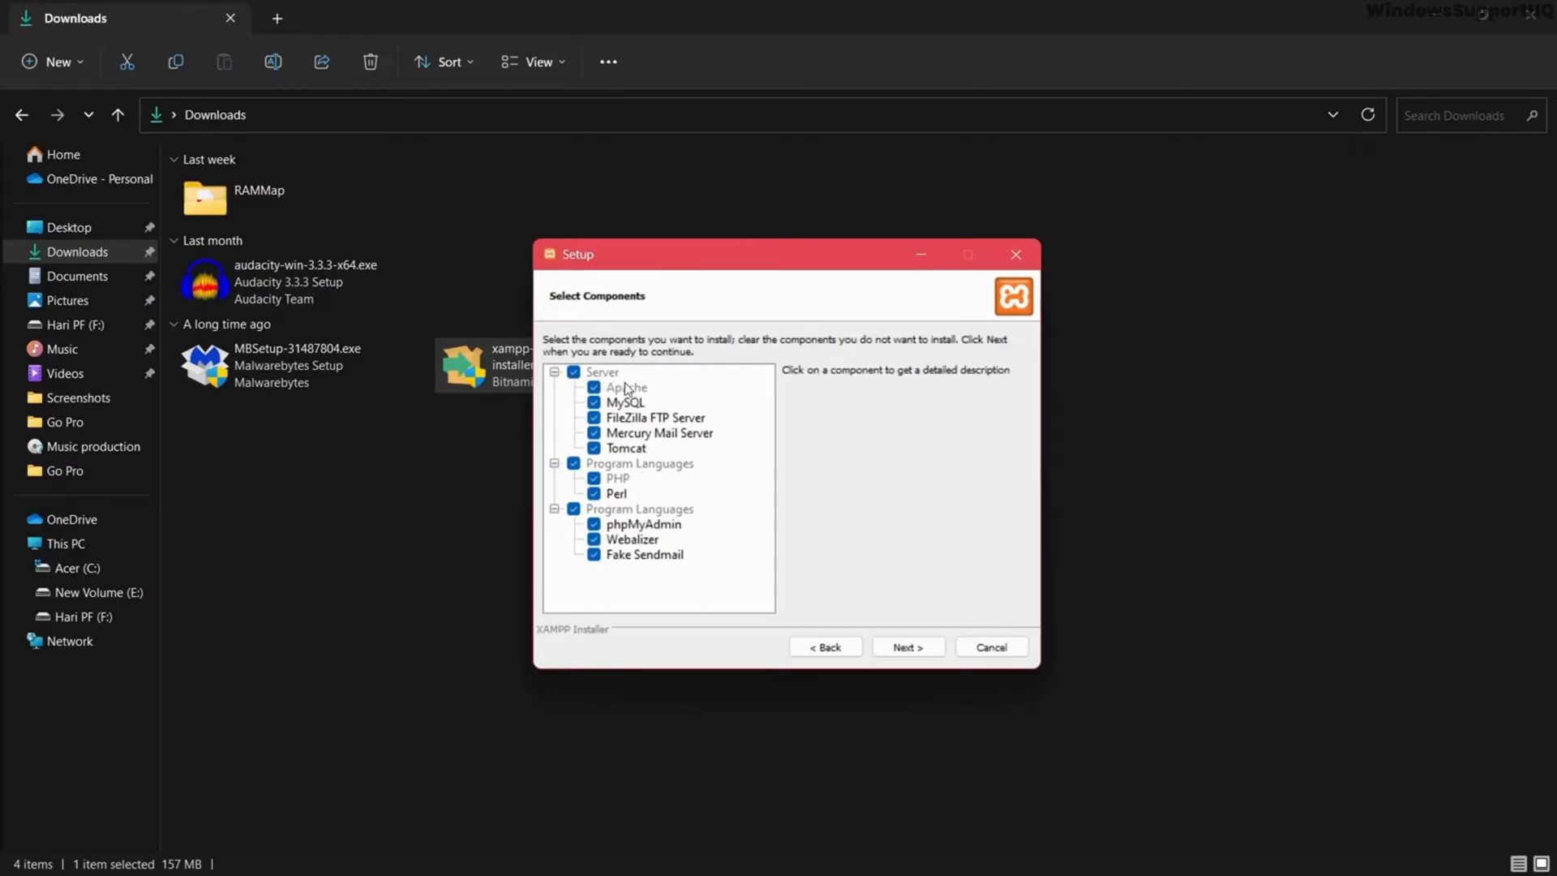
mouse_move(606, 559)
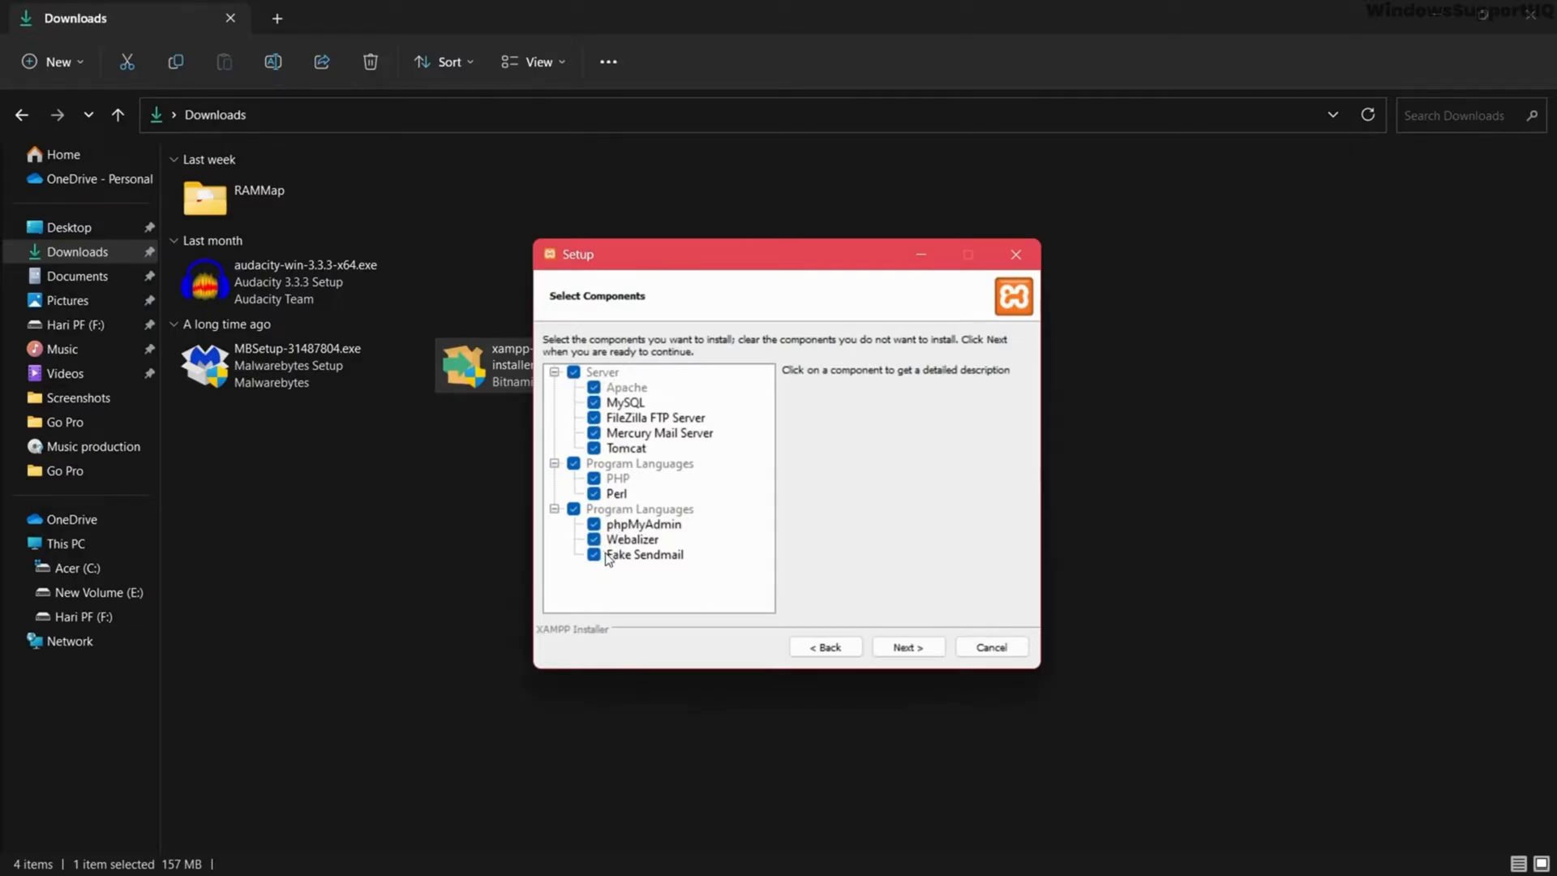
left_click(907, 646)
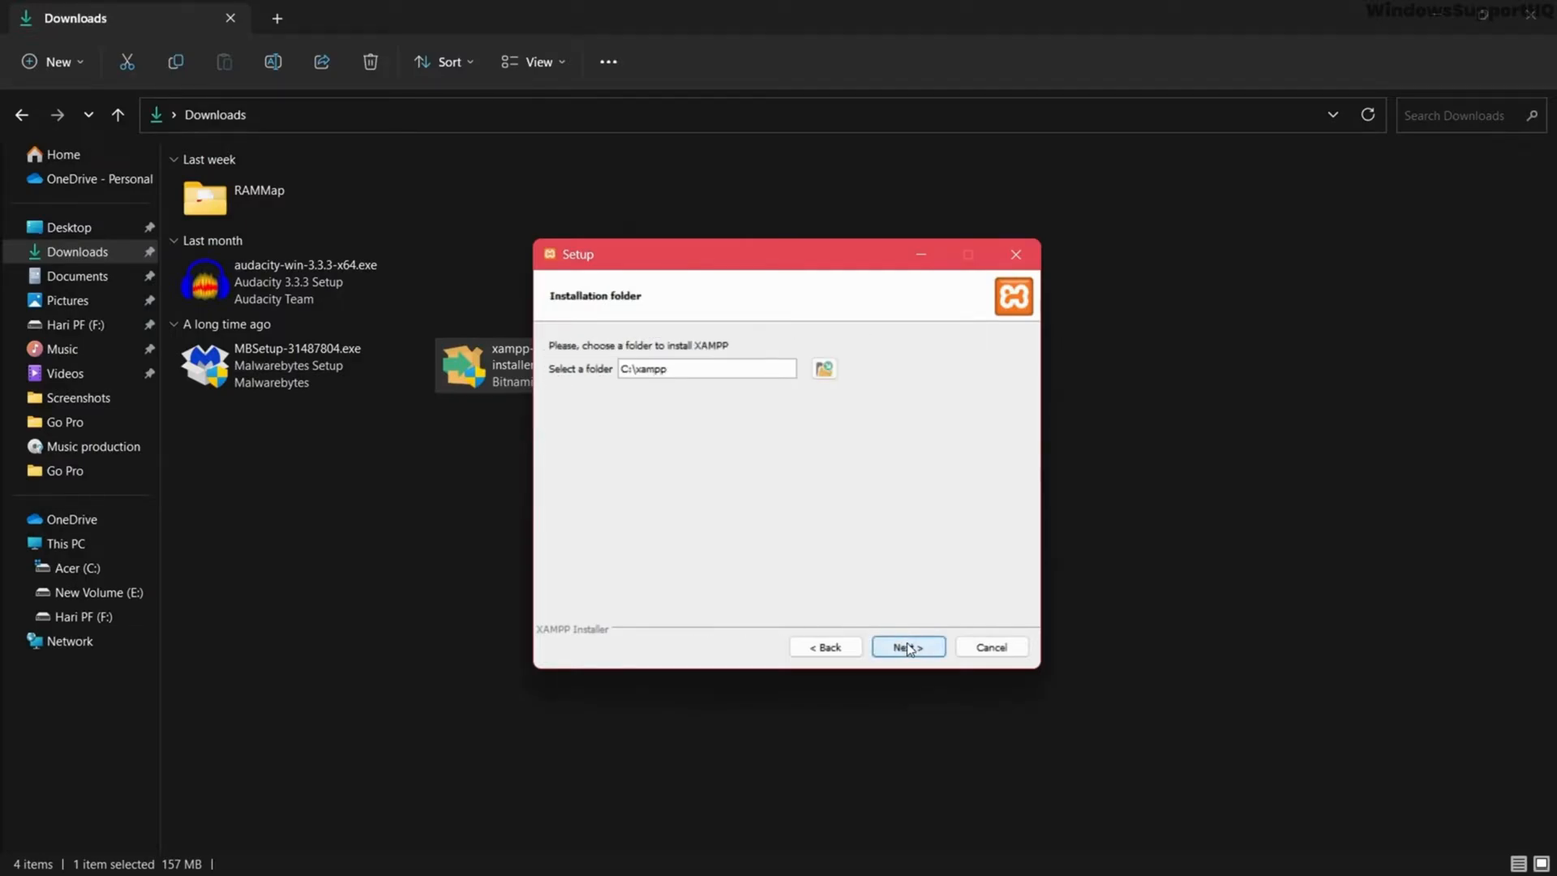
left_click(906, 647)
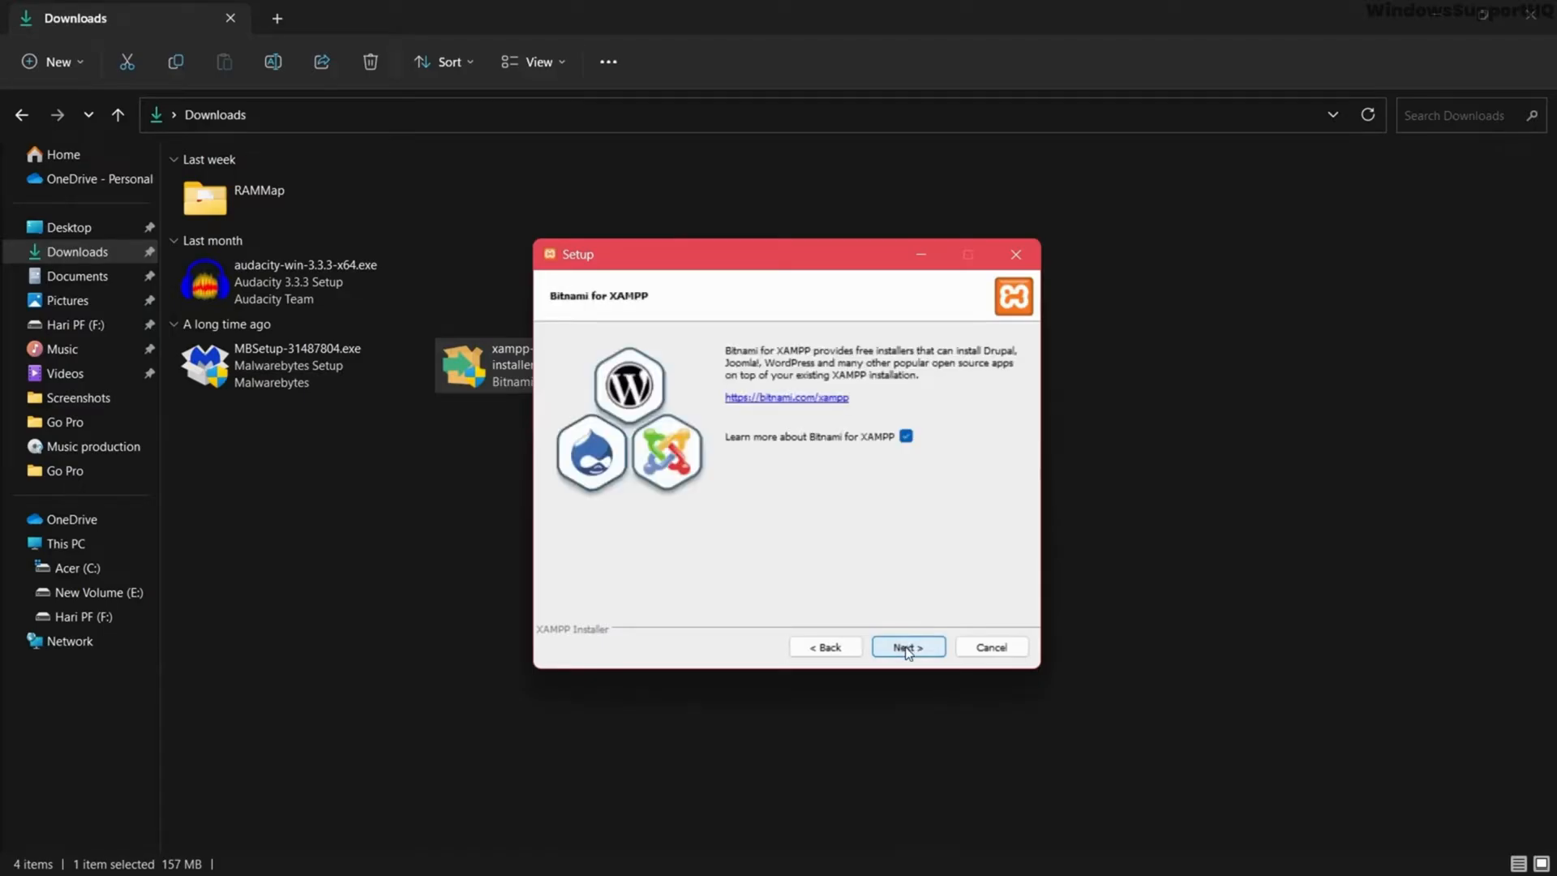
left_click(905, 647)
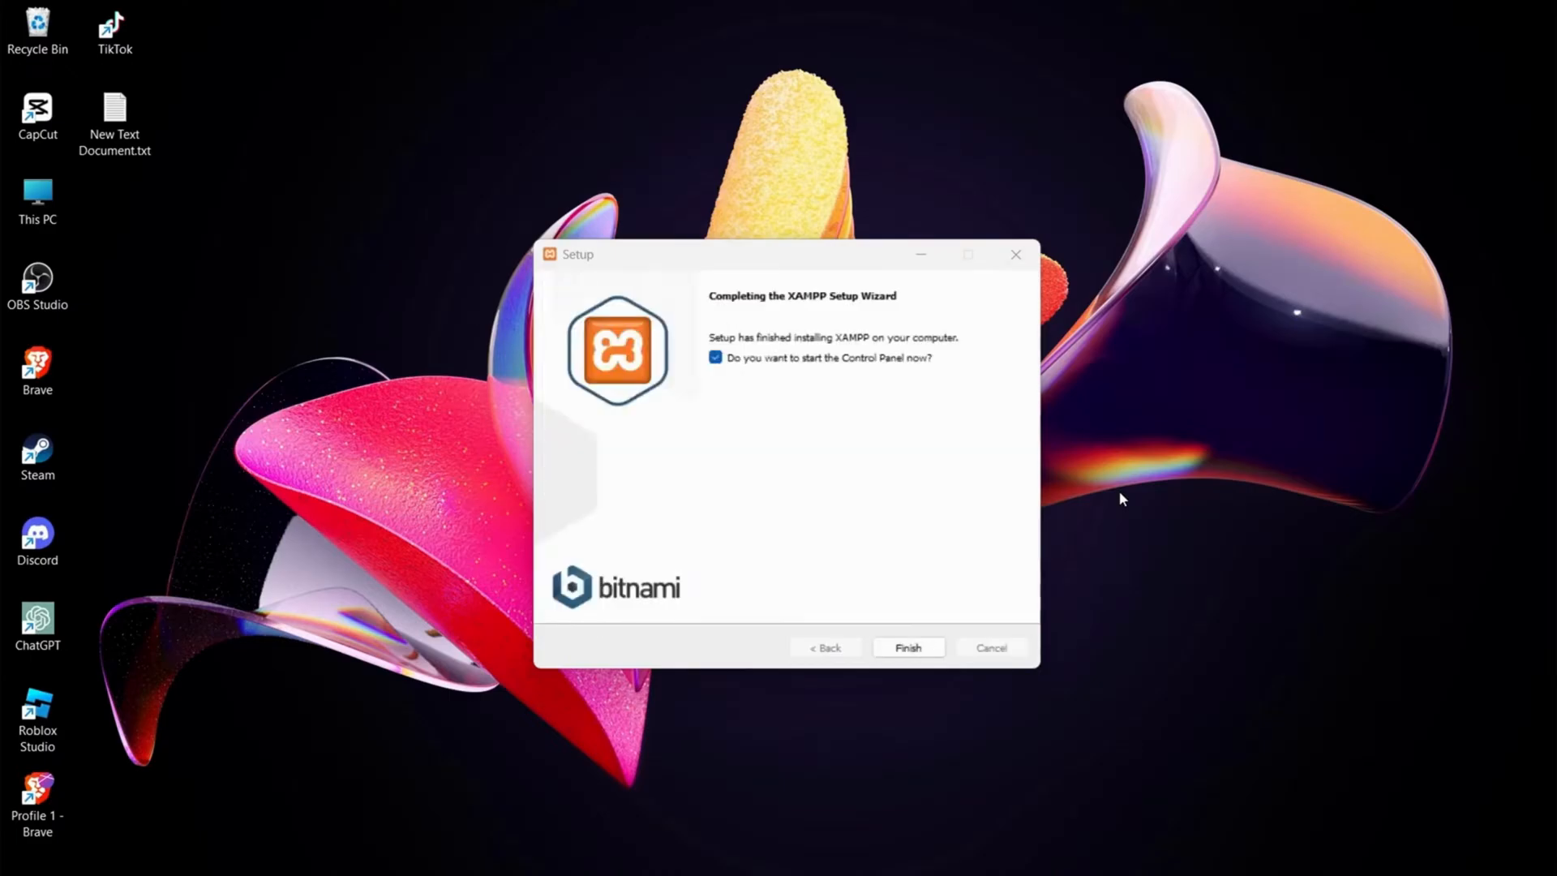
left_click(906, 647)
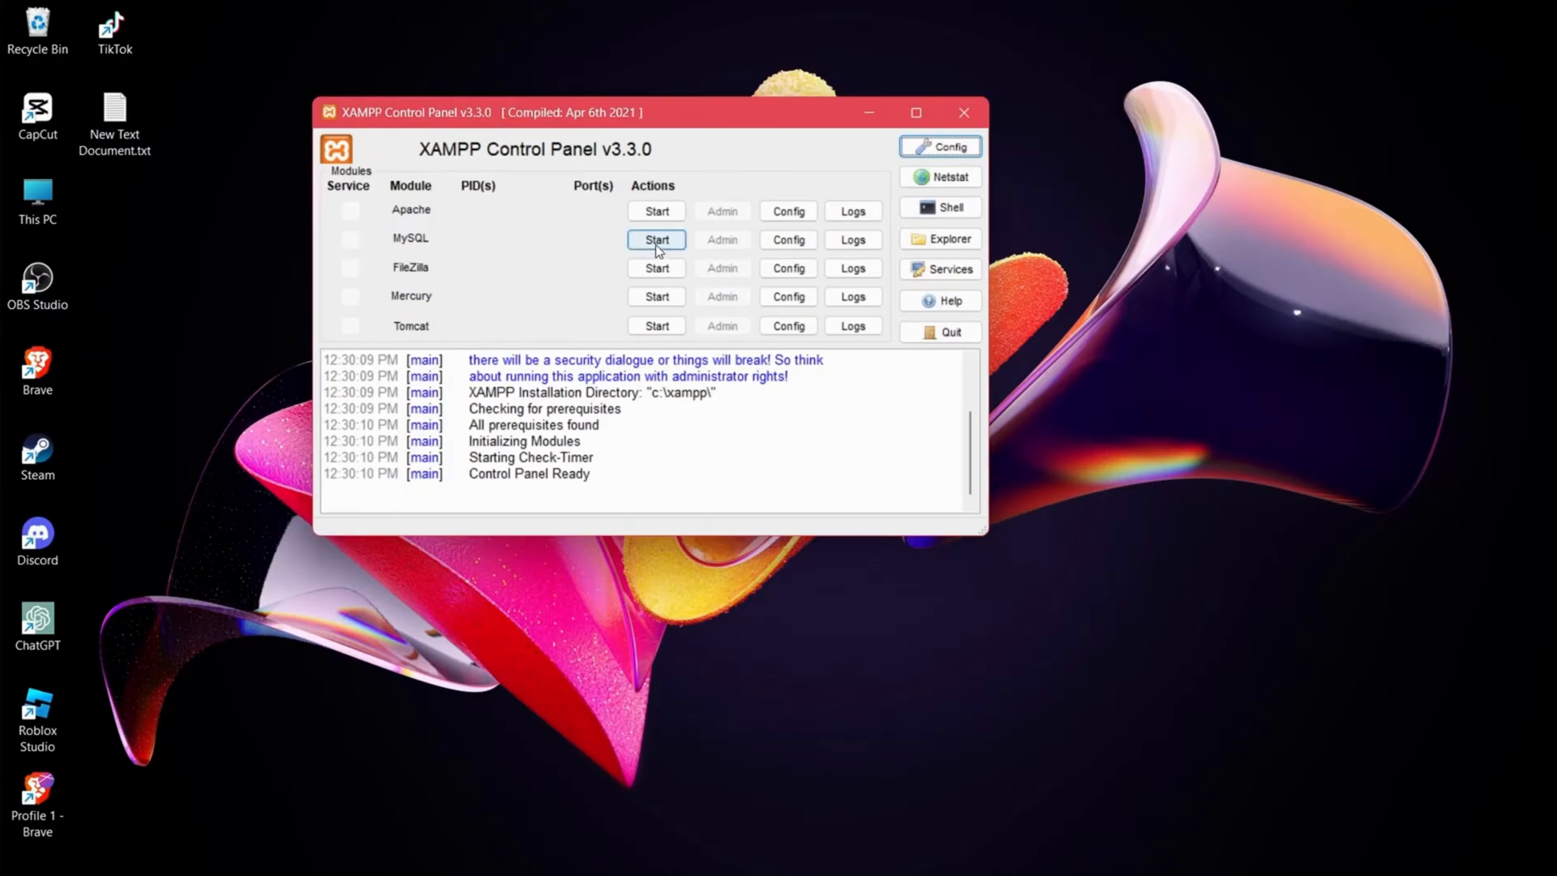
Step: Start the MySQL module from the Control Panel's Actions column
left_click(654, 239)
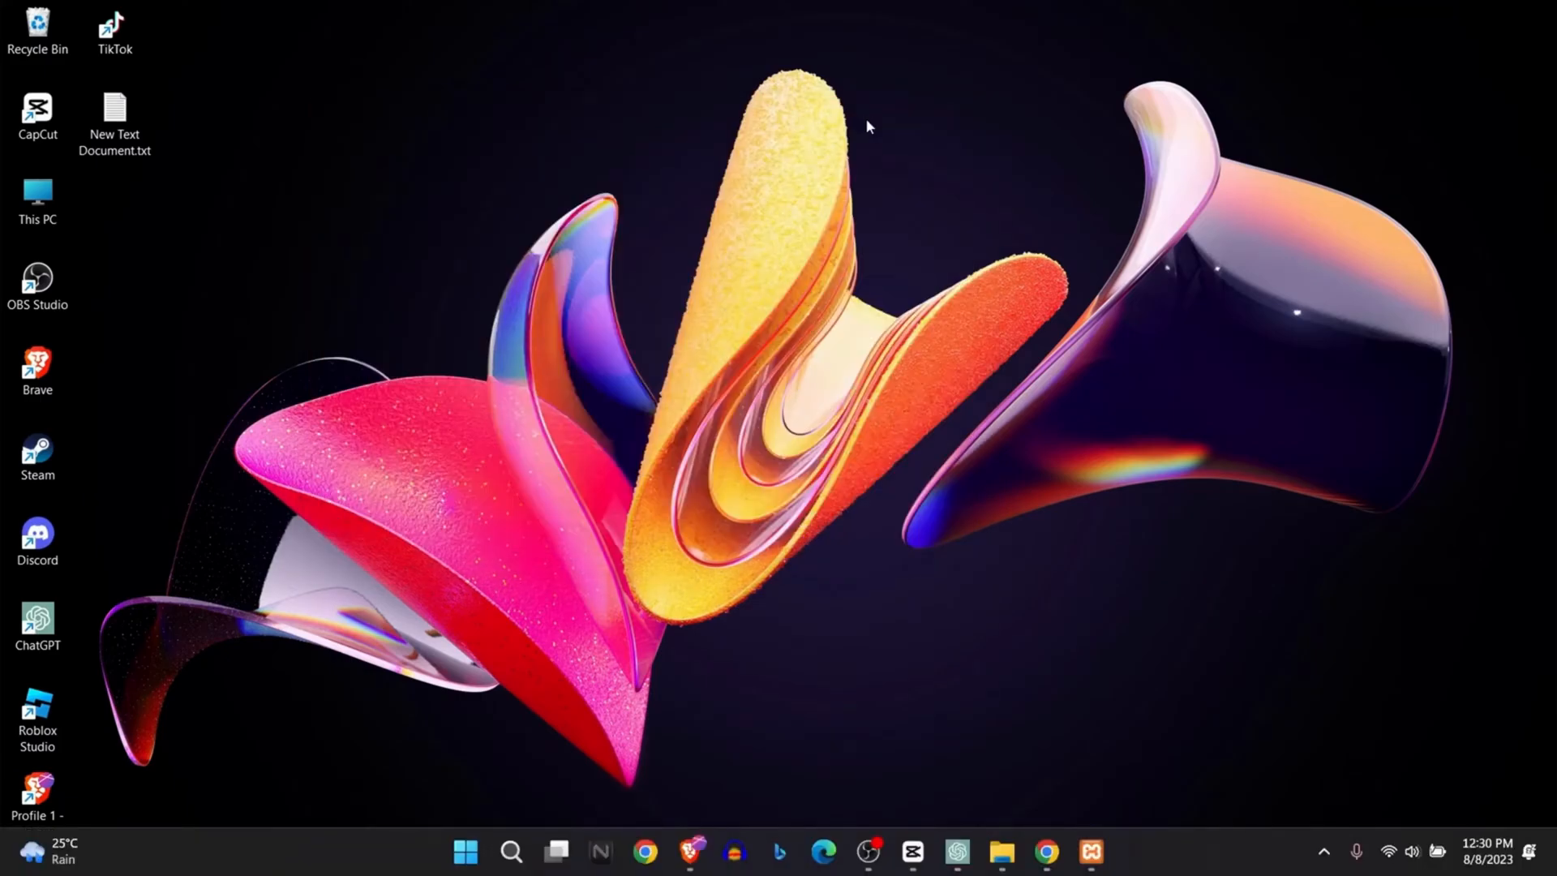
mouse_move(888, 226)
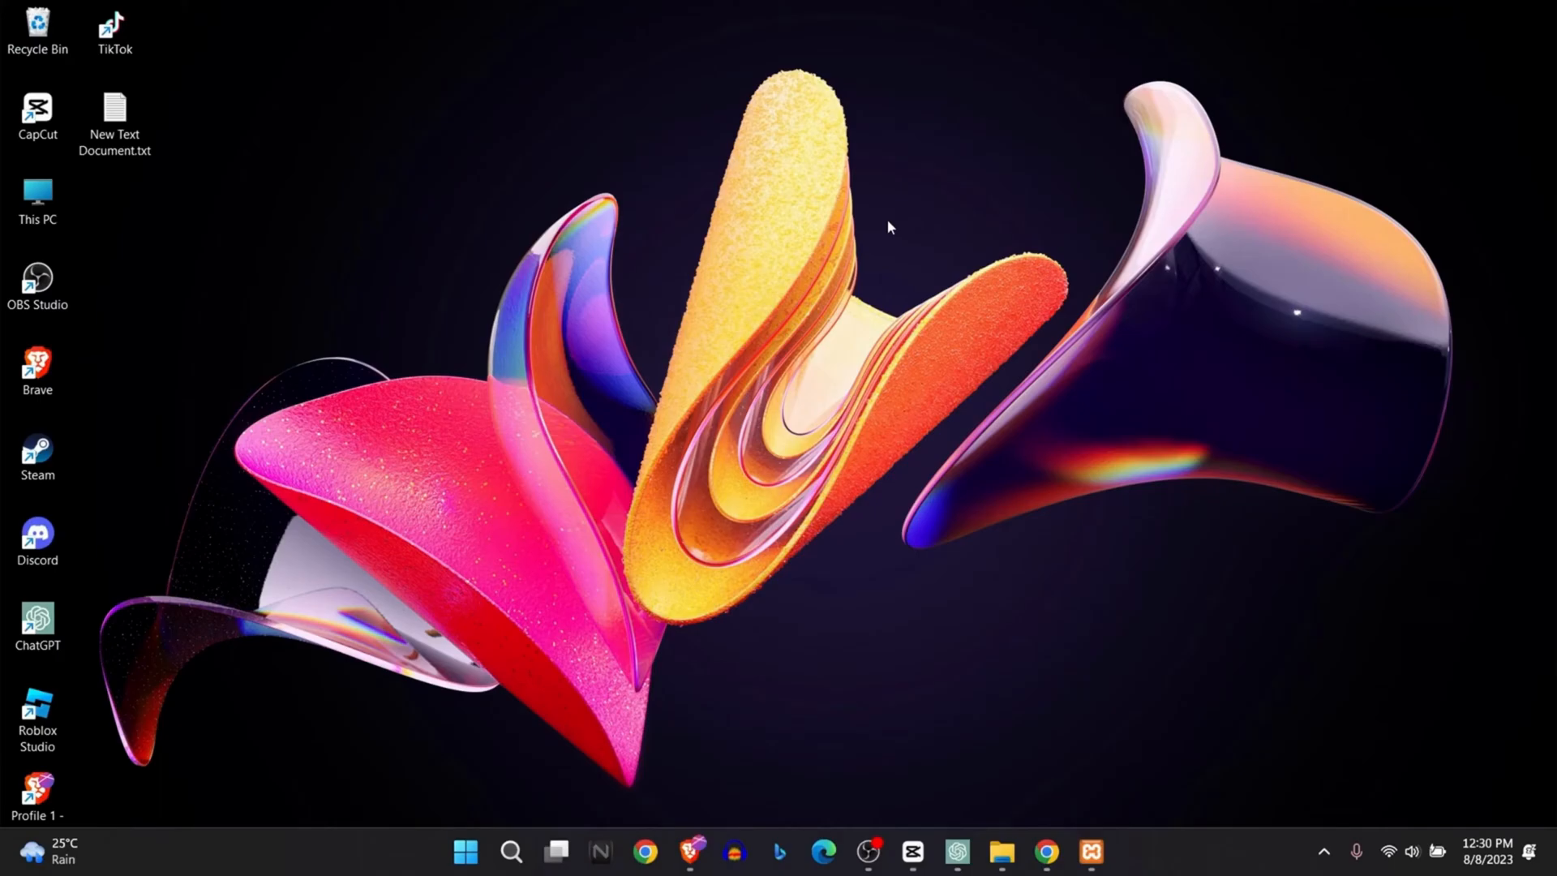